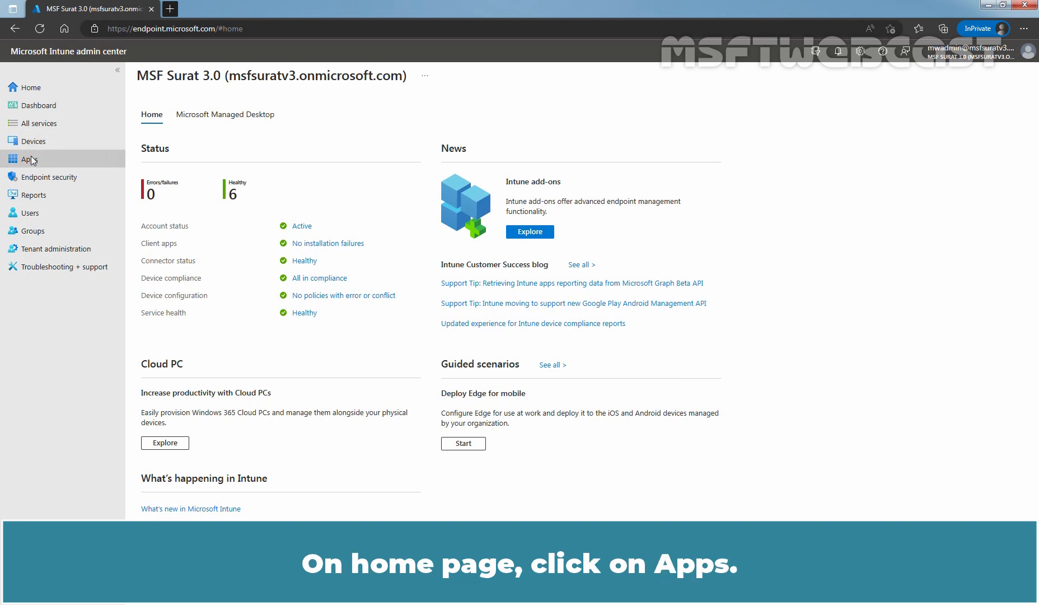
Open the Android apps list under Apps, showing four Managed Google Play apps.
click(29, 159)
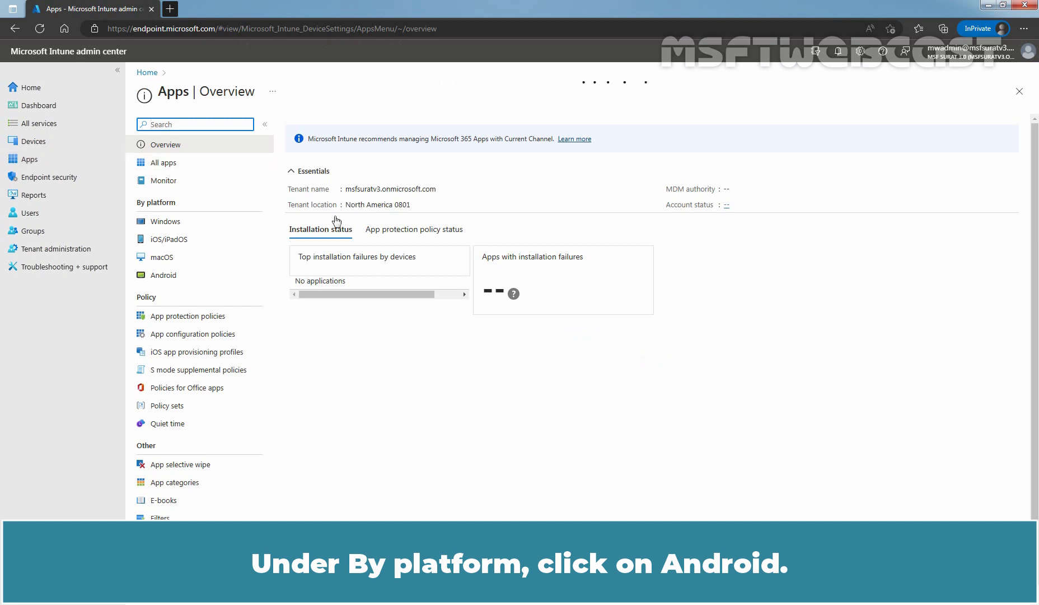
click(165, 275)
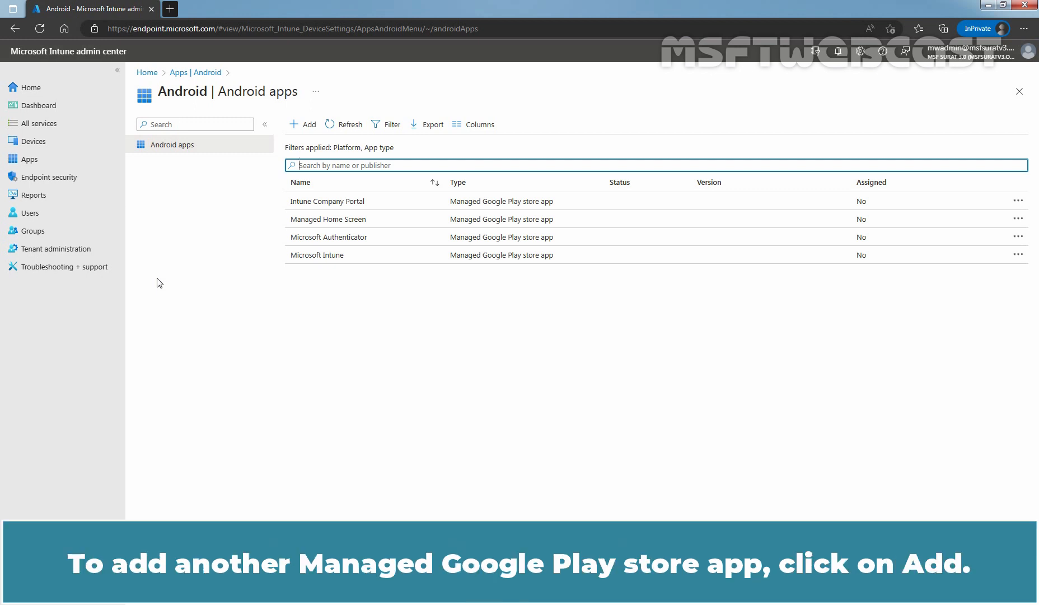
Add a new Android app with app type Managed Google Play app.
click(301, 124)
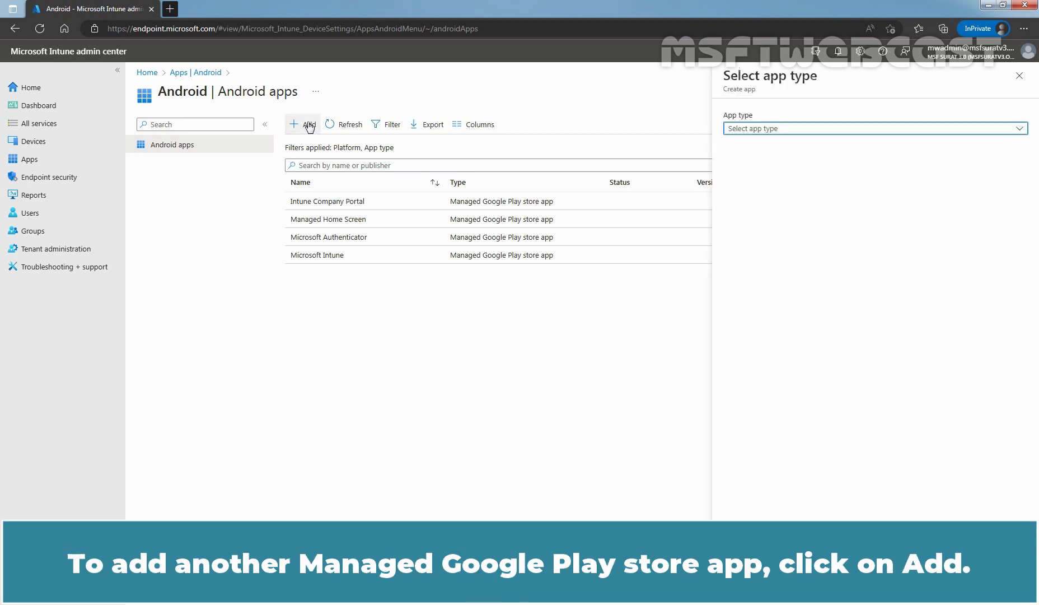
click(874, 128)
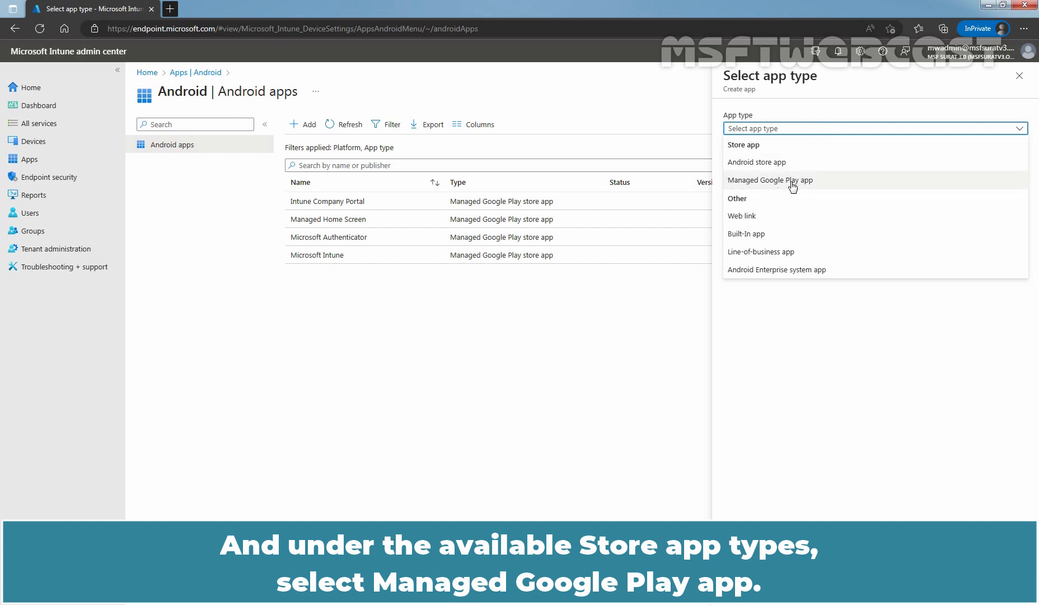
click(769, 179)
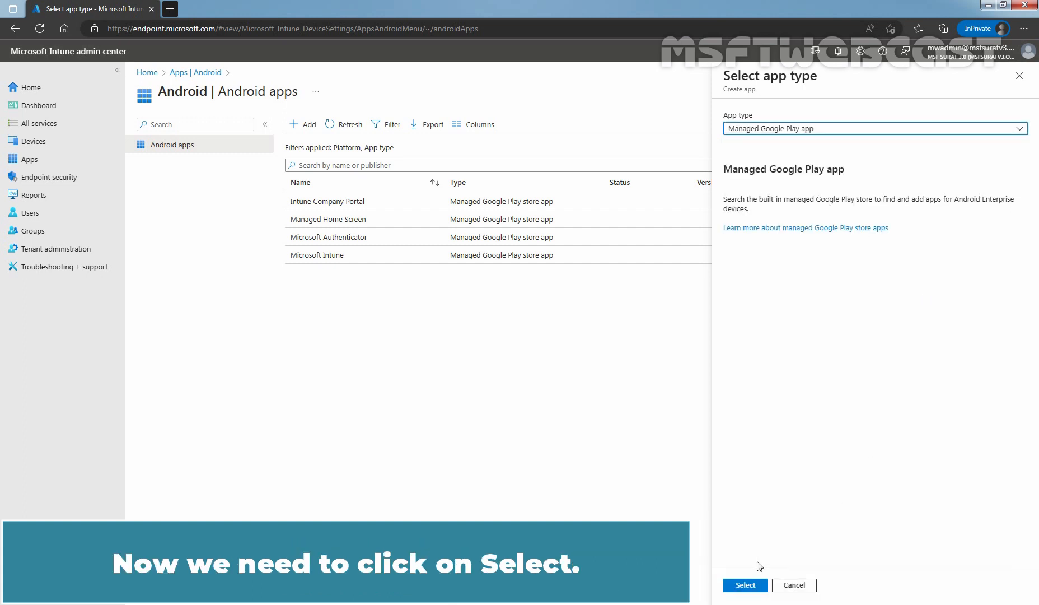
click(745, 585)
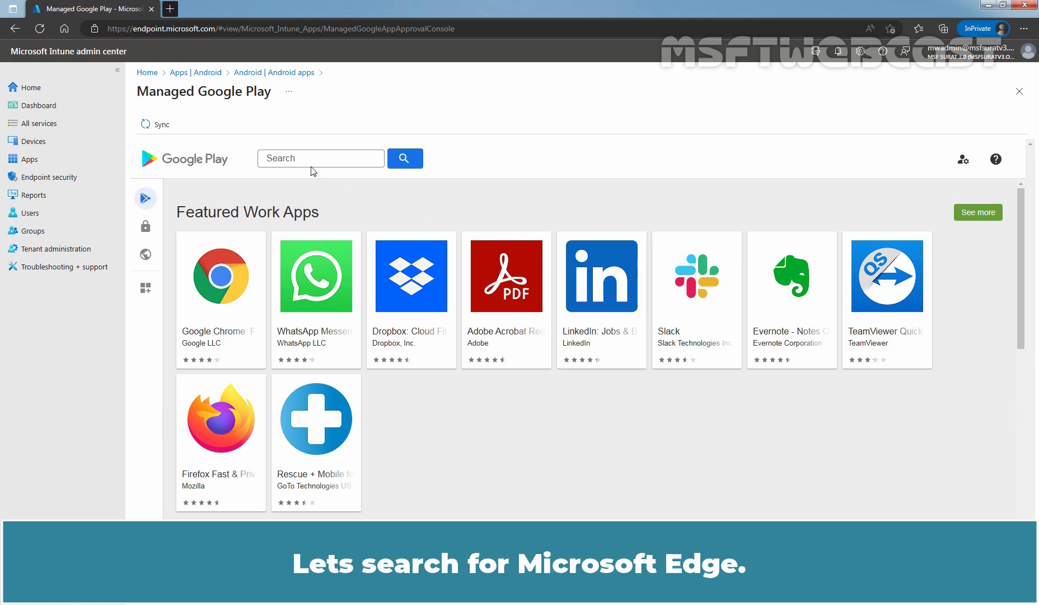
Search the store for 'Microsoft' Edge and open the Microsoft Edge tile.
text(Microsoft Edge)
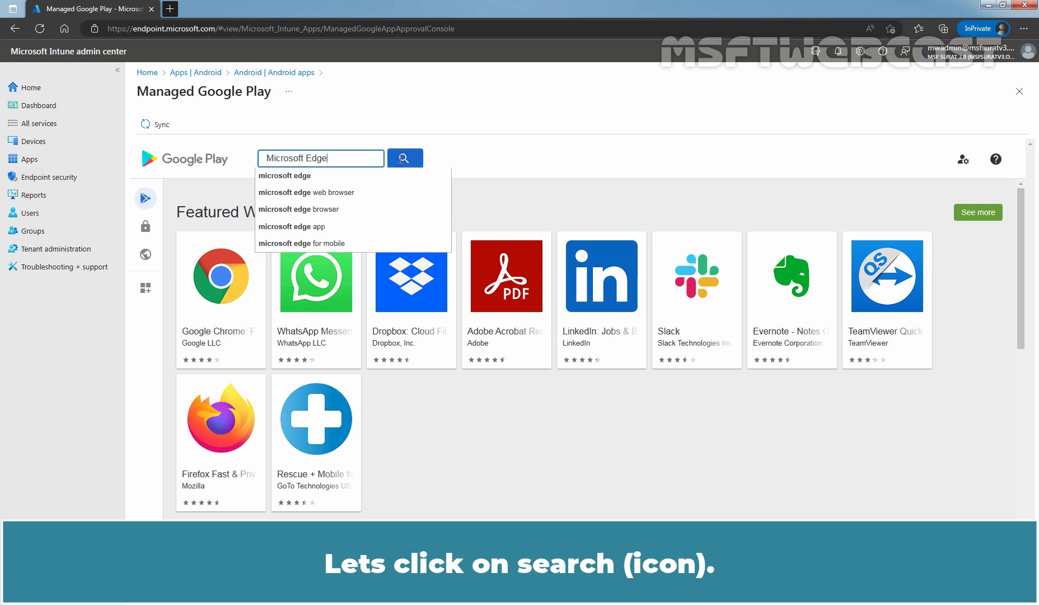
click(404, 158)
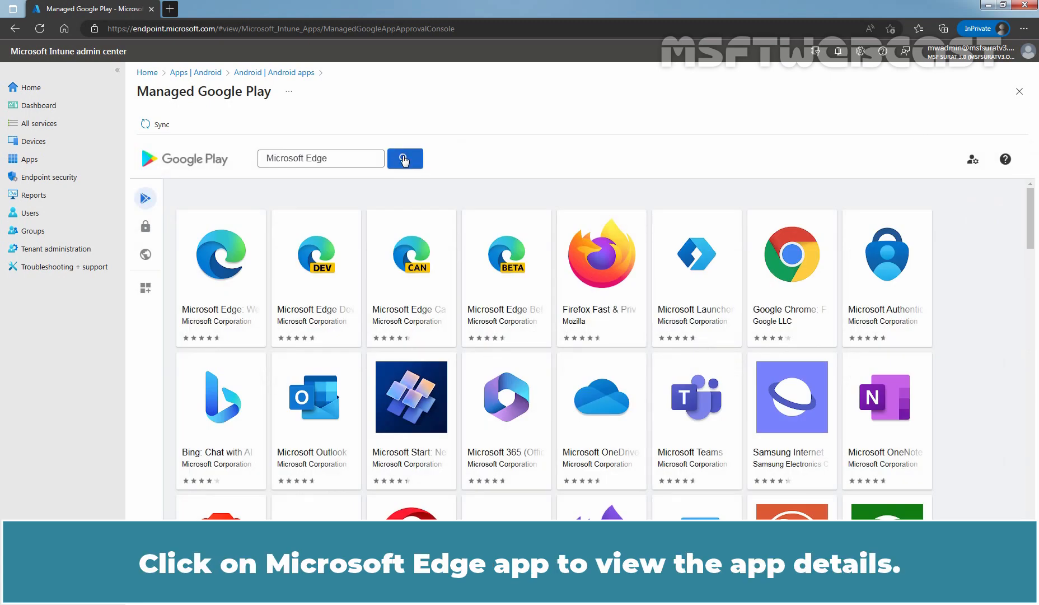
click(220, 254)
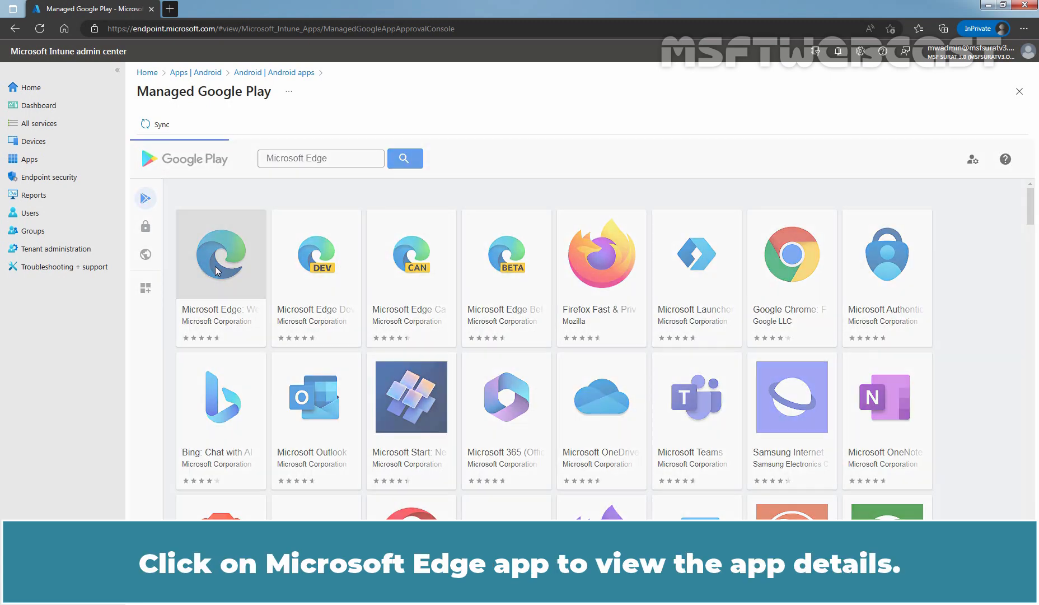
click(221, 254)
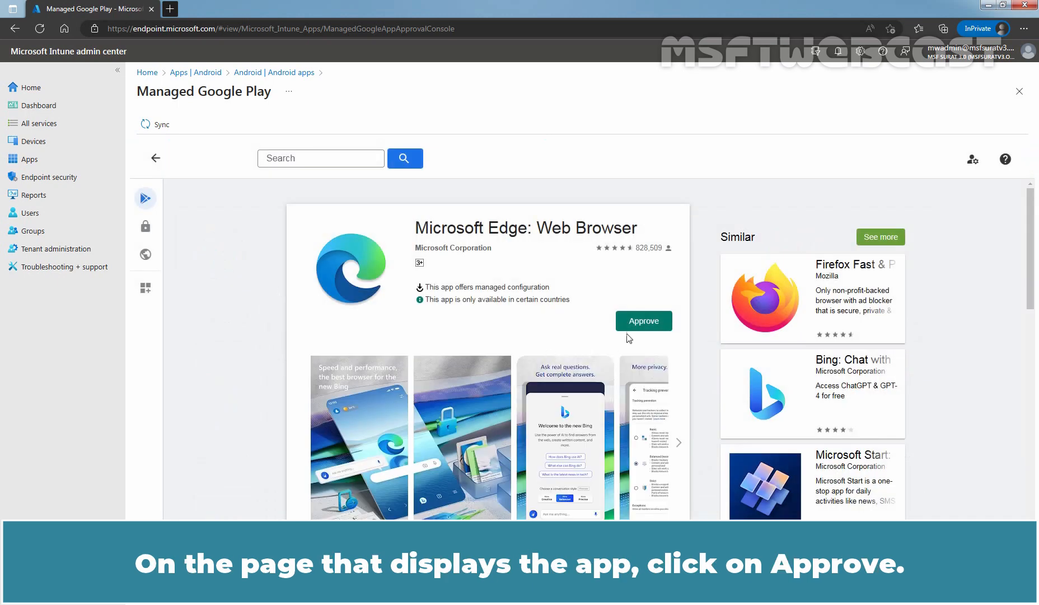
Approve Edge and its permissions, keeping it approved when permissions change.
click(642, 321)
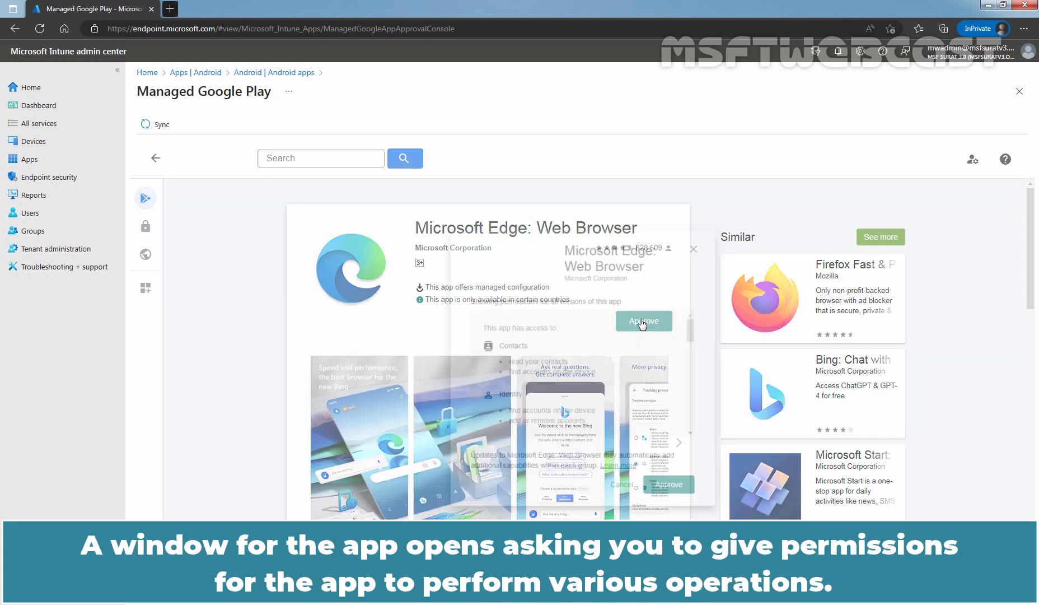
click(643, 321)
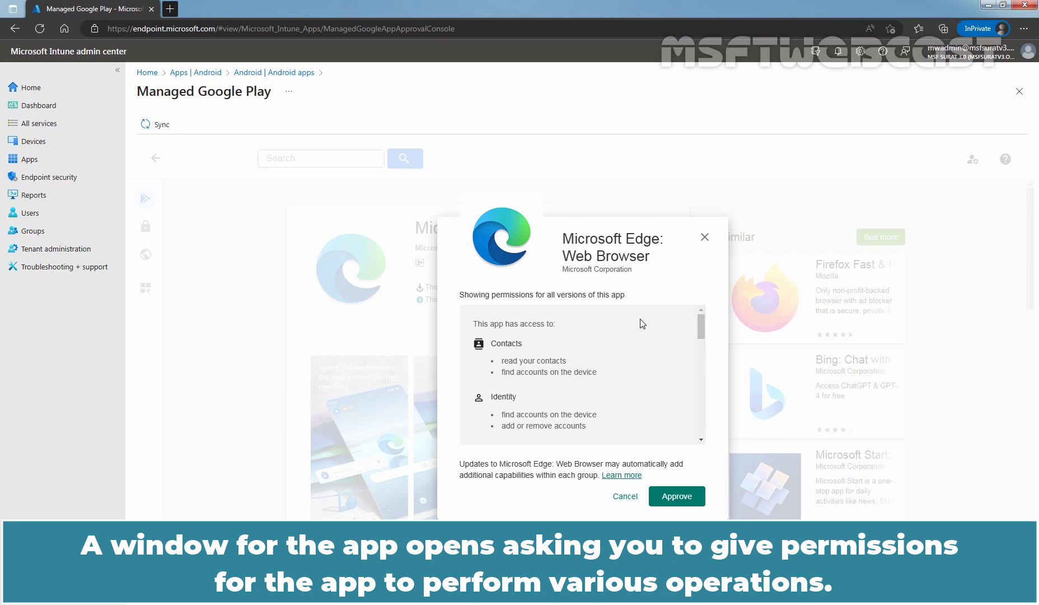
click(675, 496)
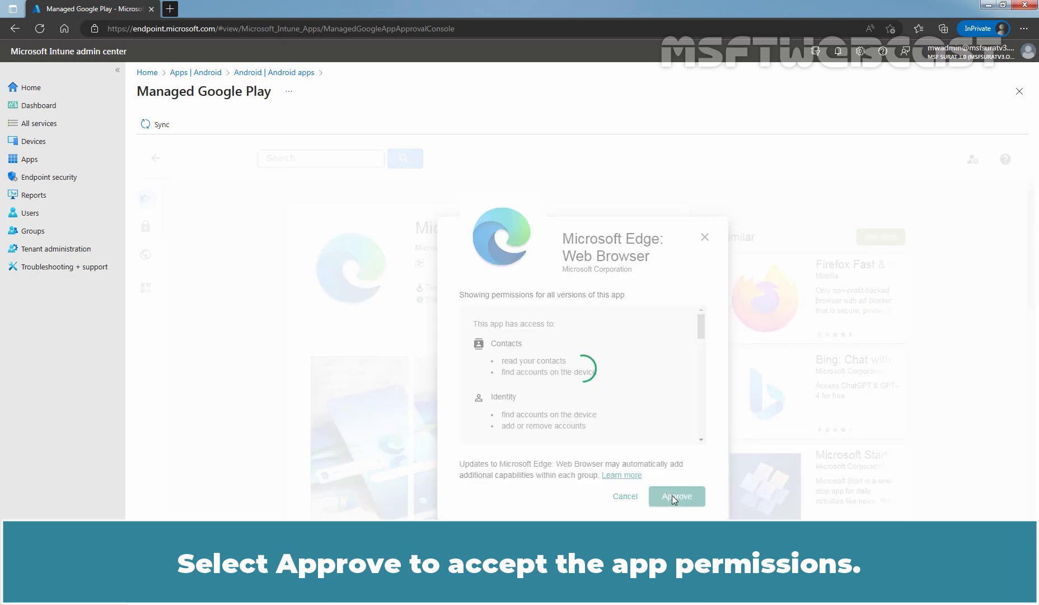
click(676, 496)
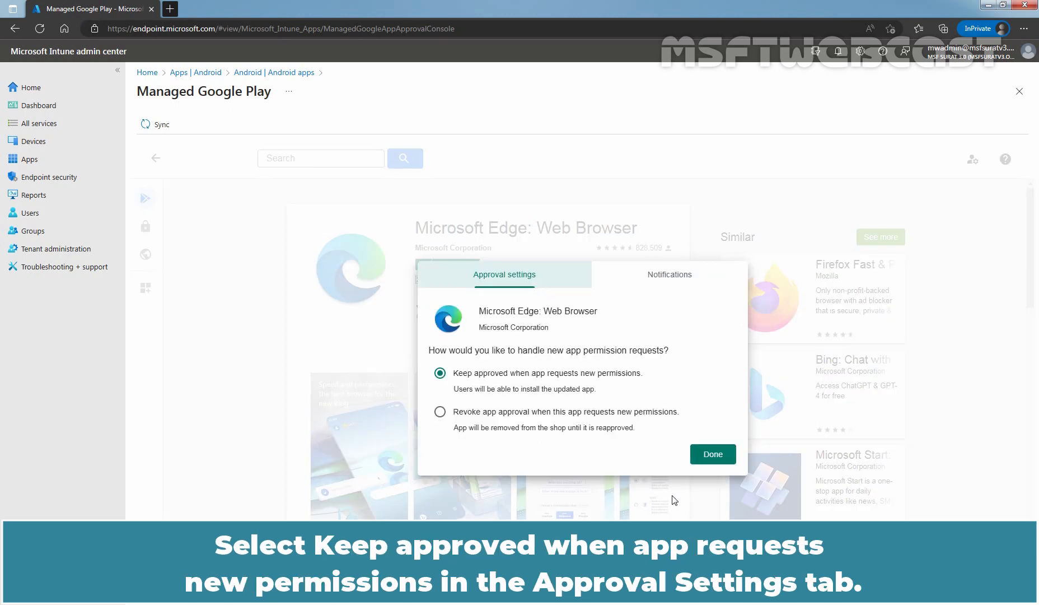
click(439, 373)
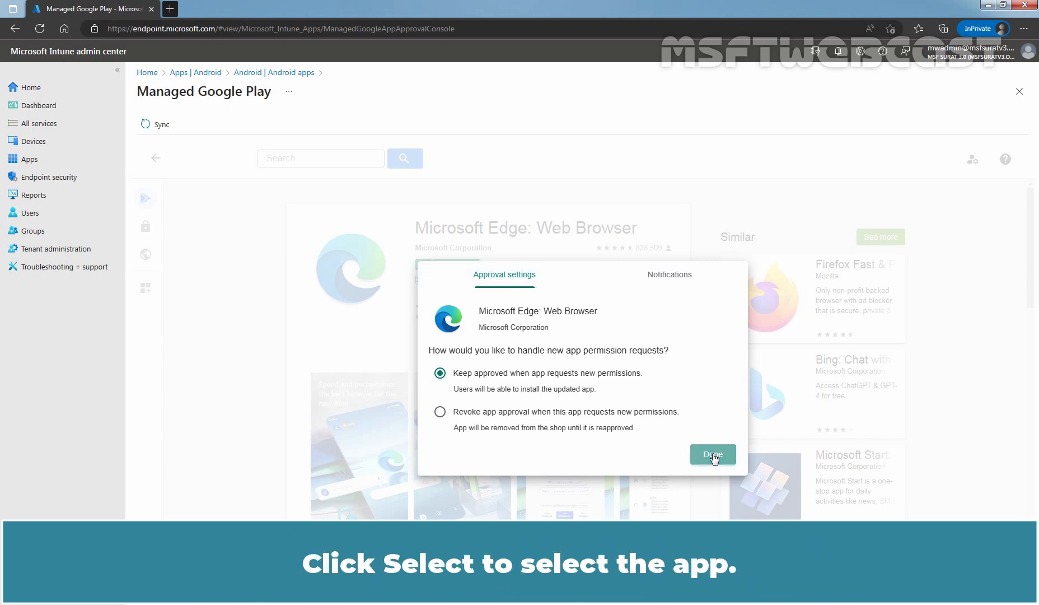
click(712, 454)
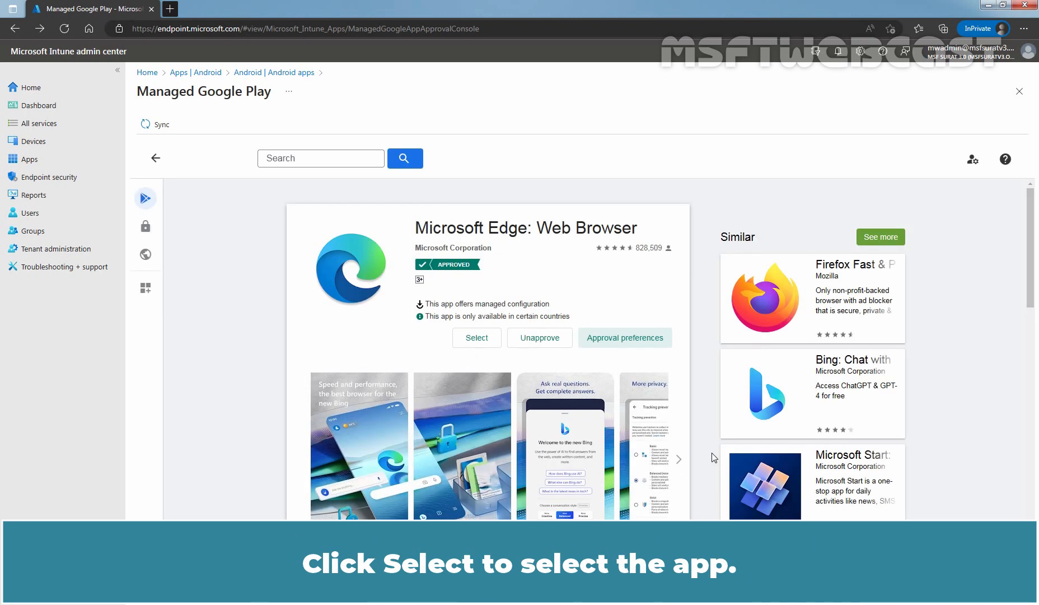
Select Microsoft Edge and start a Managed Google Play sync.
click(476, 338)
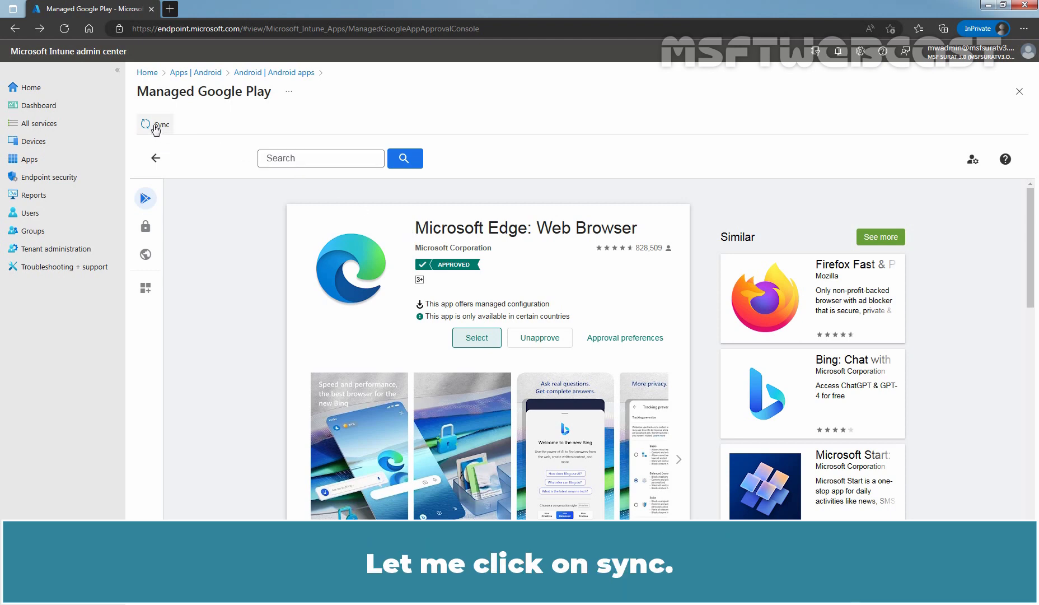
click(155, 124)
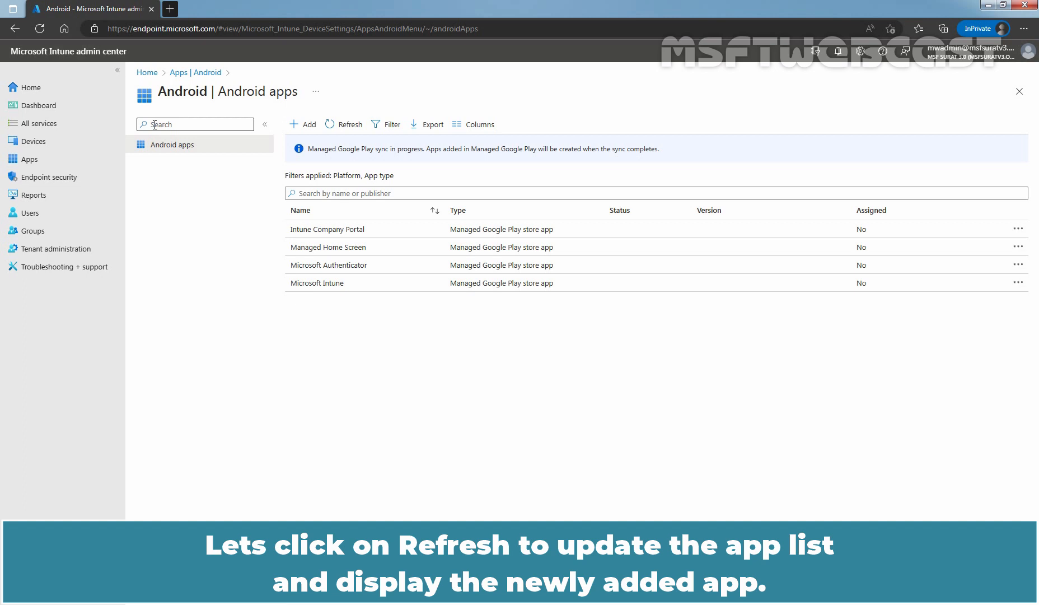
mouse_move(350, 124)
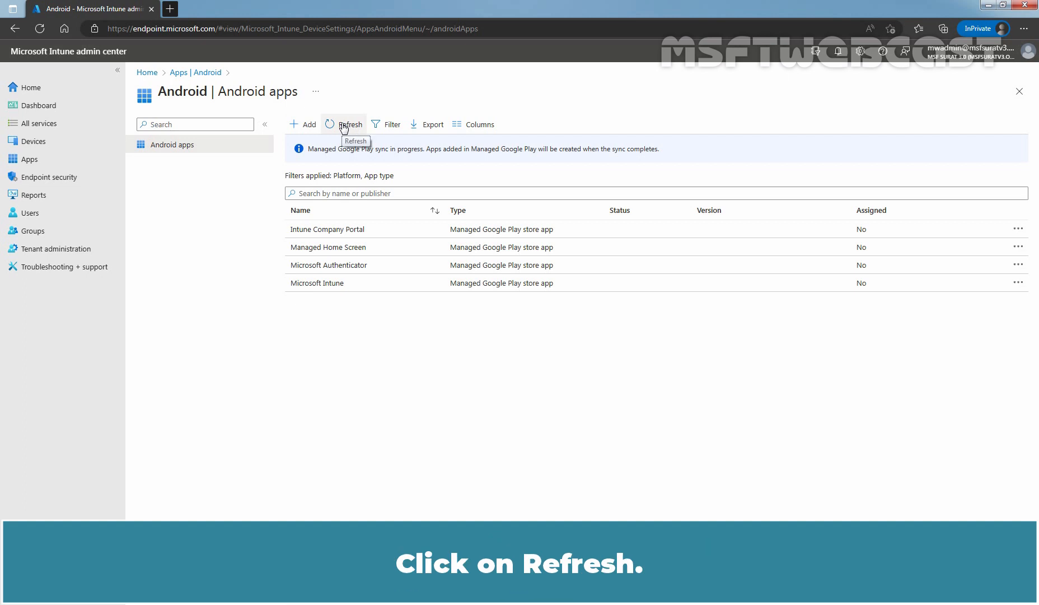
Refresh the Android apps list until Microsoft Edge: Web Browser appears.
click(349, 123)
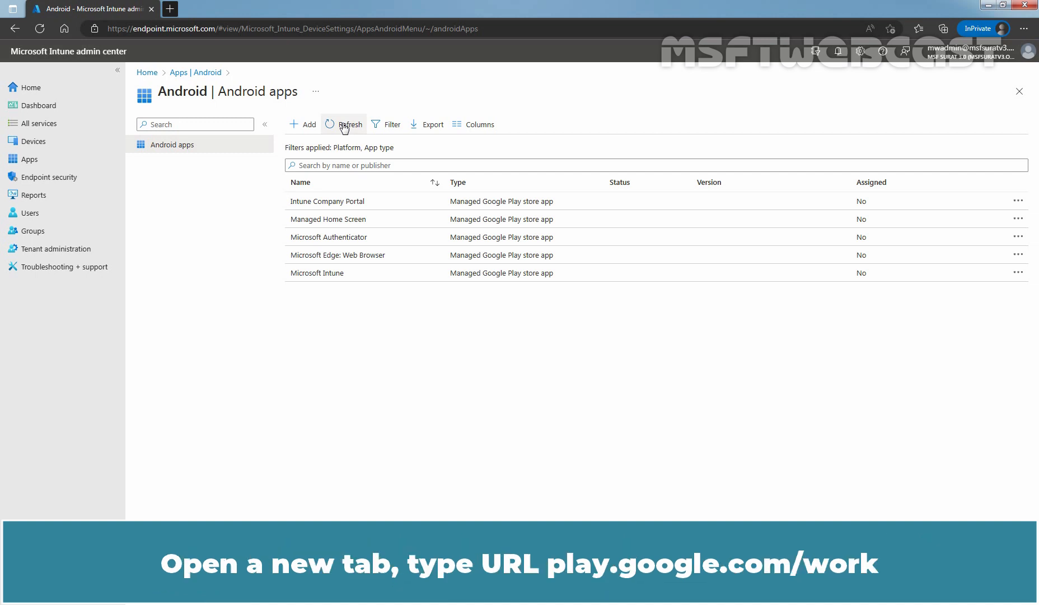
Browse to play.google.com/work in a new tab.
text(play.google.com/wor)
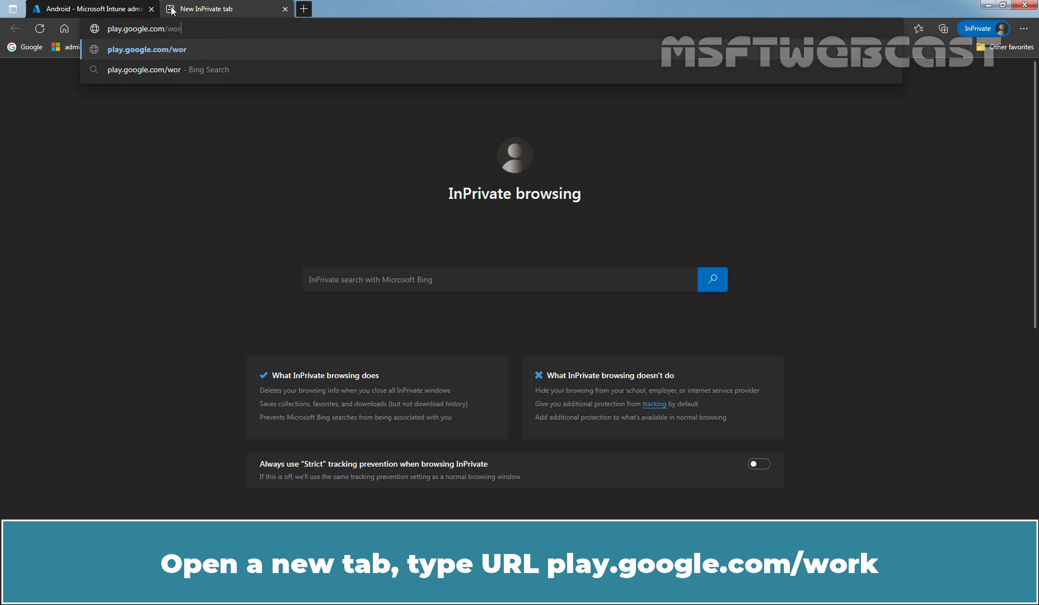
text(k)
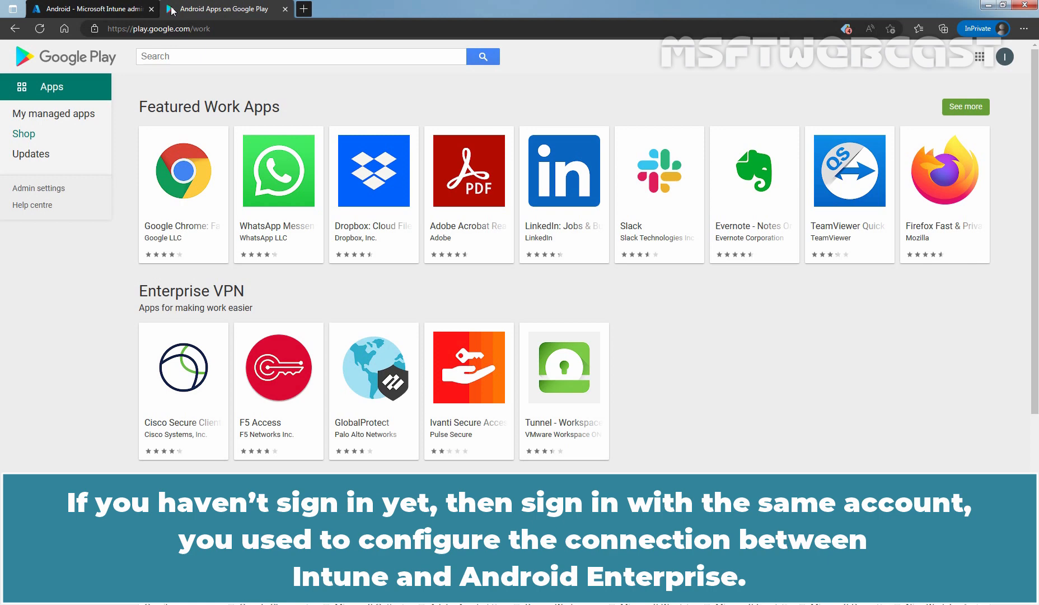
Search the store for 'excel', open Microsoft Excel: Spreadsheets, and start approving.
scroll(down, 3)
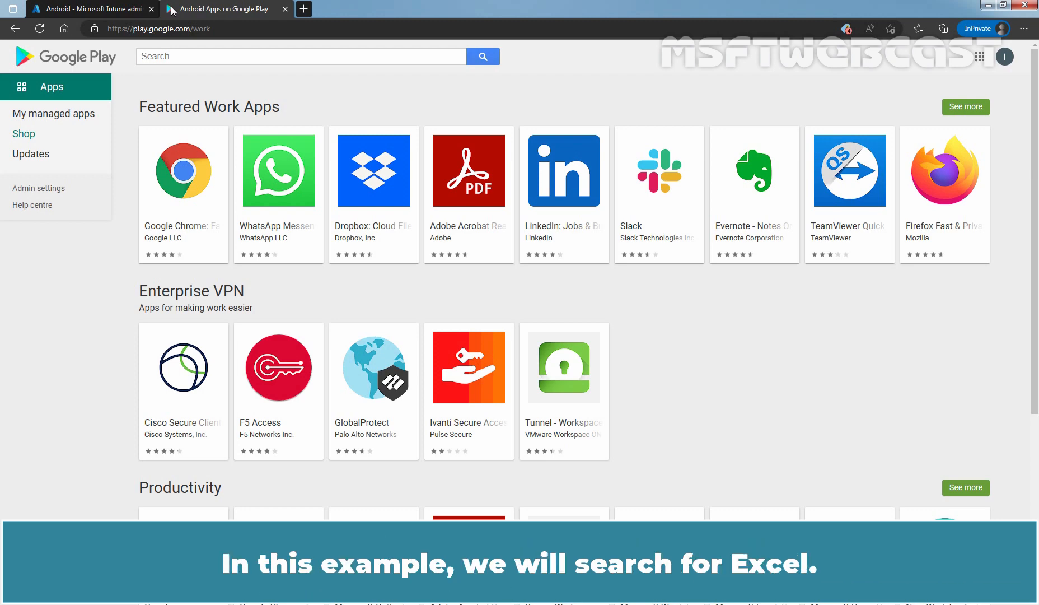
text(e)
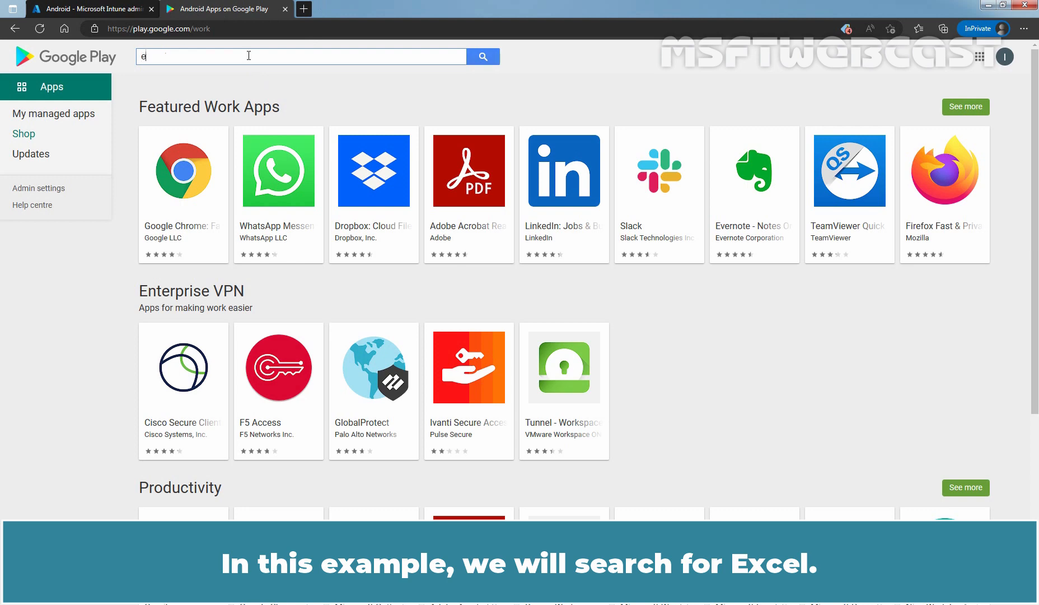
text(xcel)
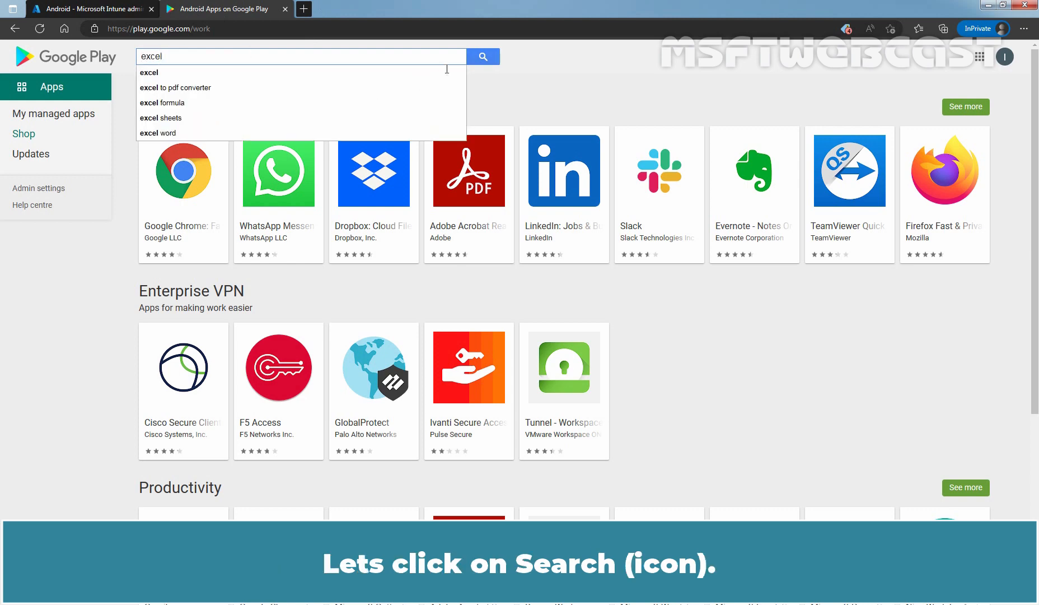
click(484, 57)
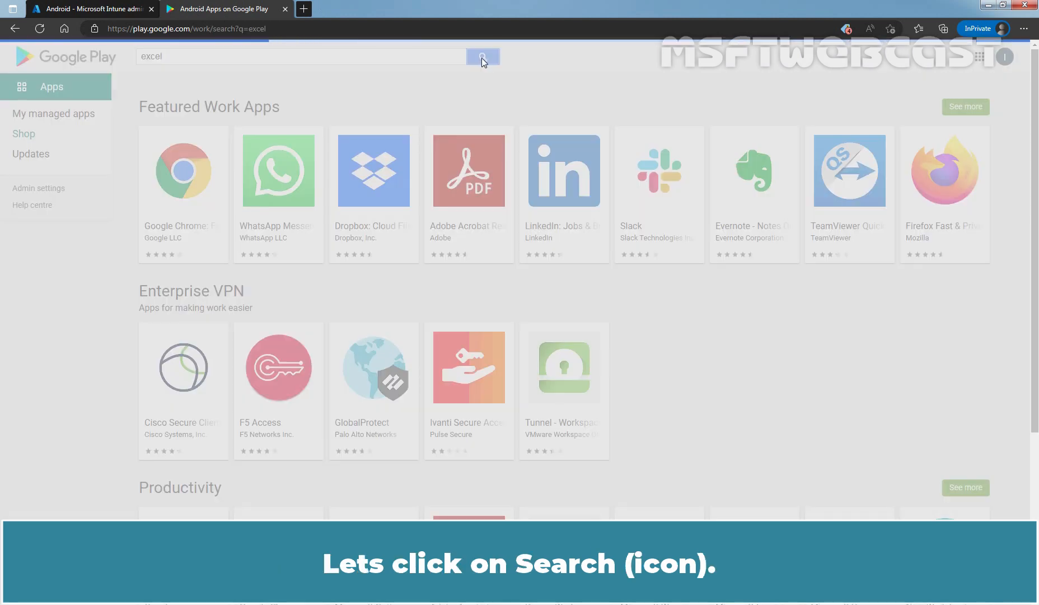
click(483, 57)
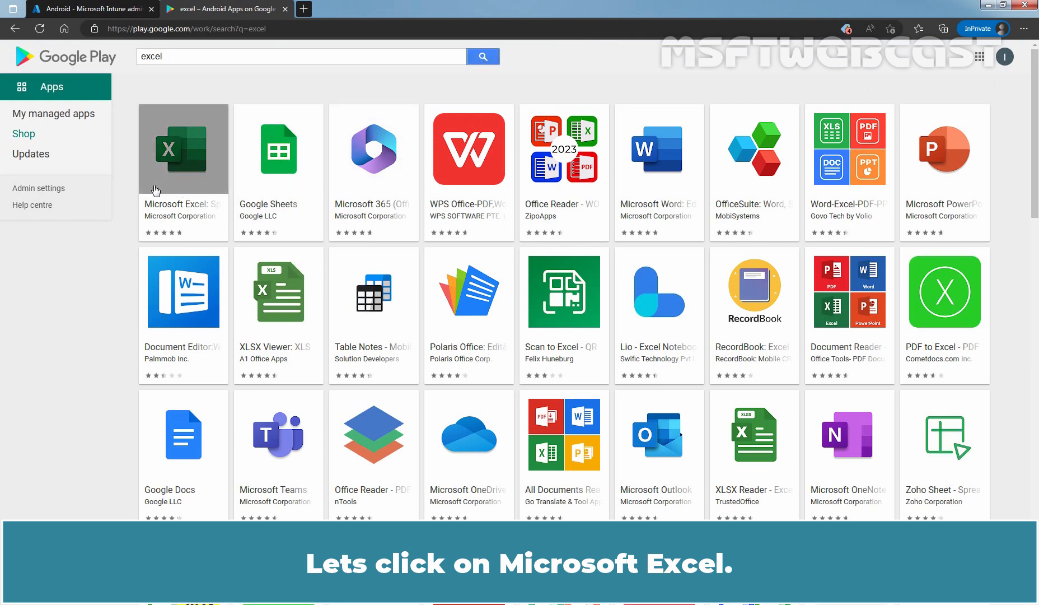
click(183, 147)
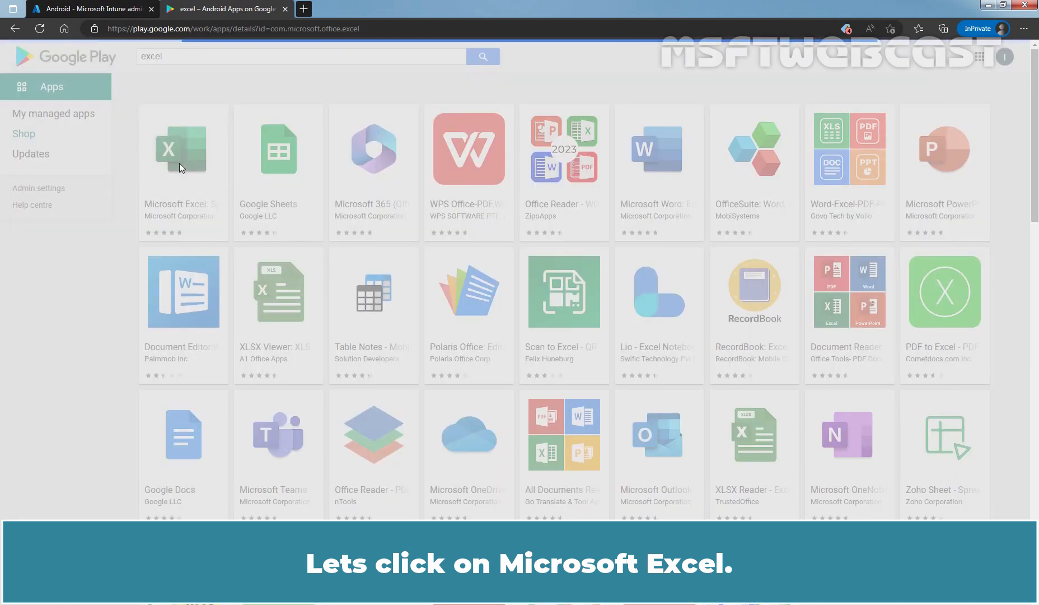
click(184, 148)
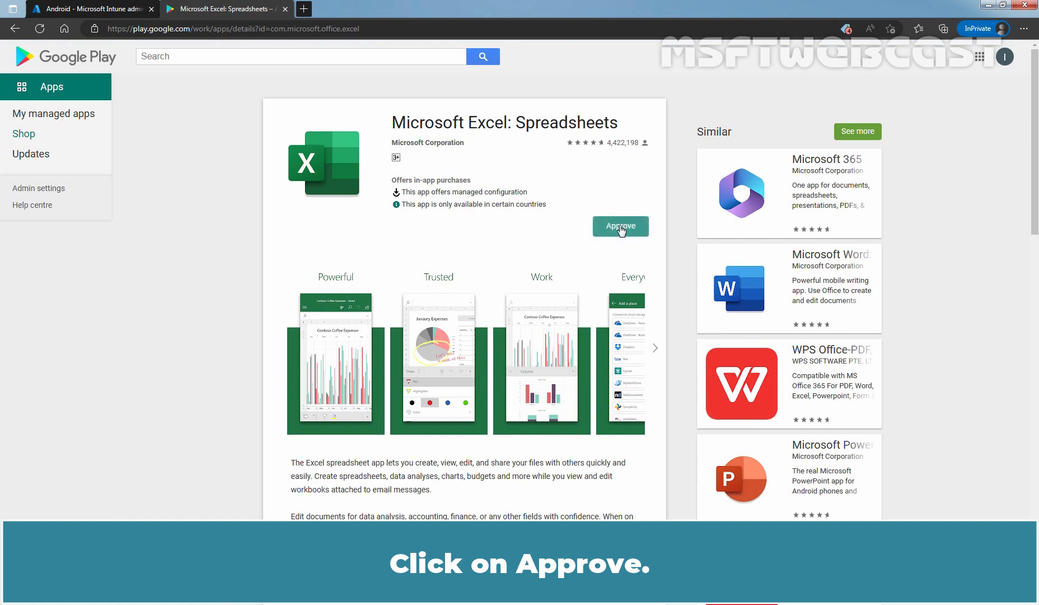
click(620, 226)
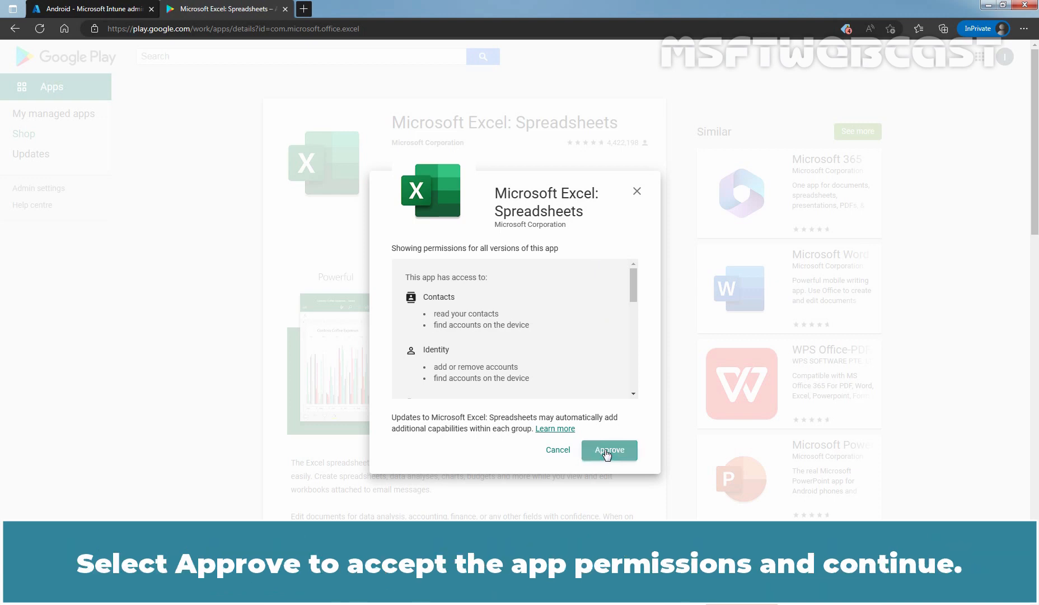
Accept Excel's permissions and keep it approved when it requests new permissions.
click(608, 450)
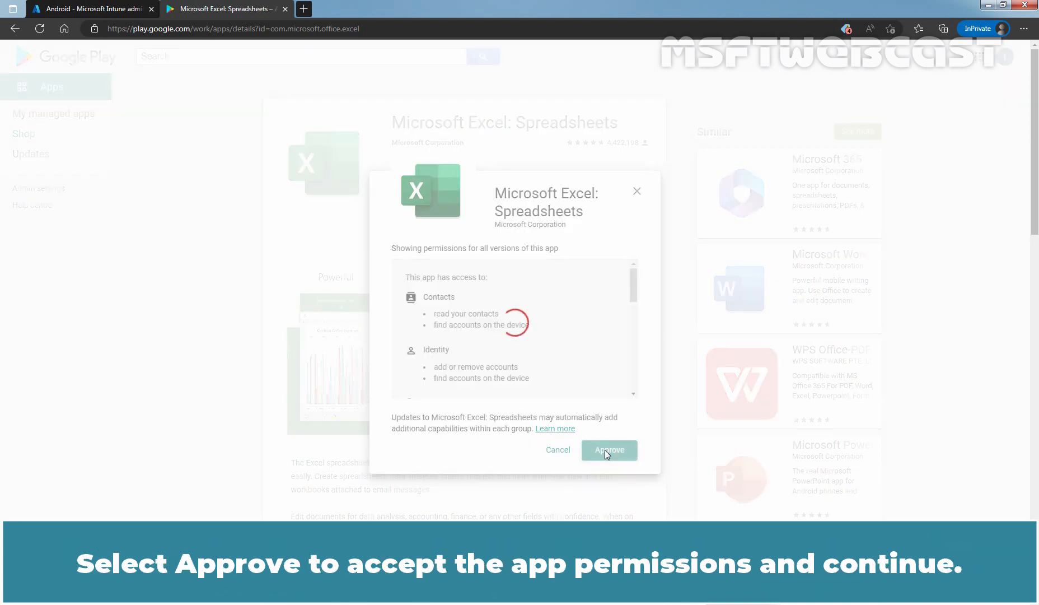
click(608, 450)
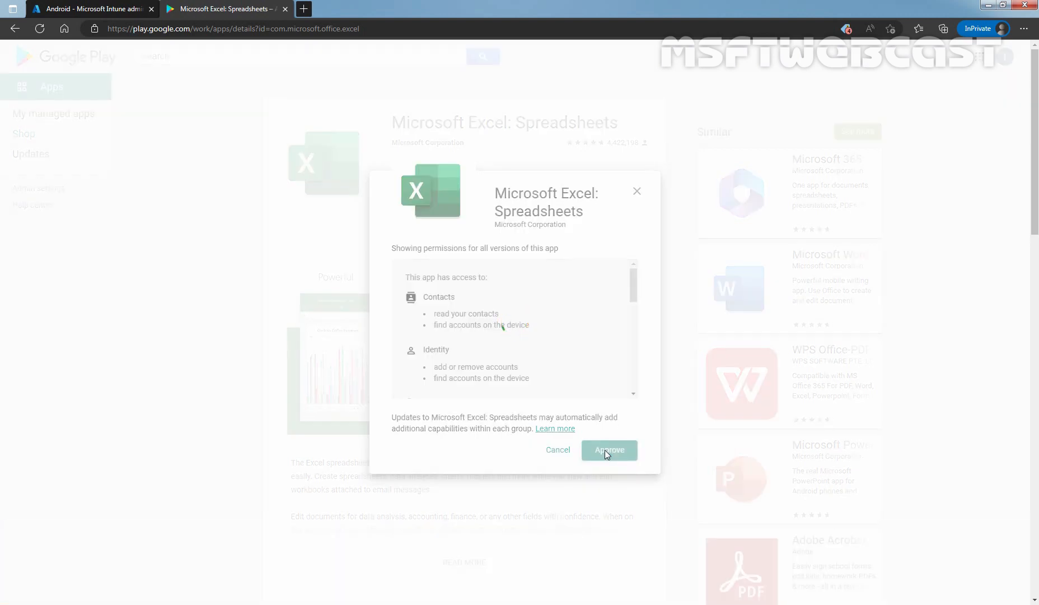
click(608, 449)
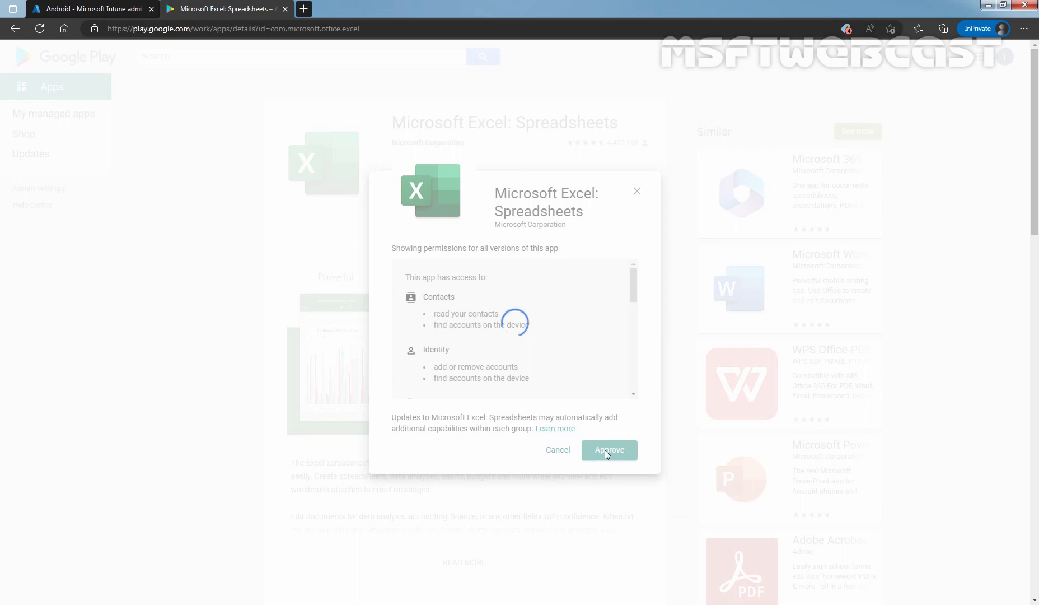
click(607, 450)
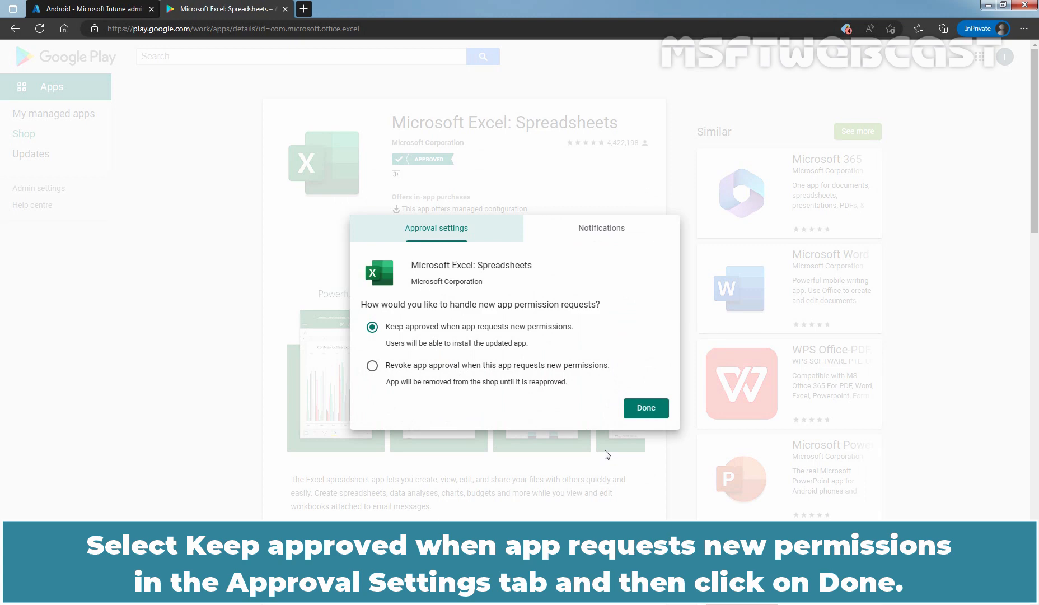
mouse_move(754, 366)
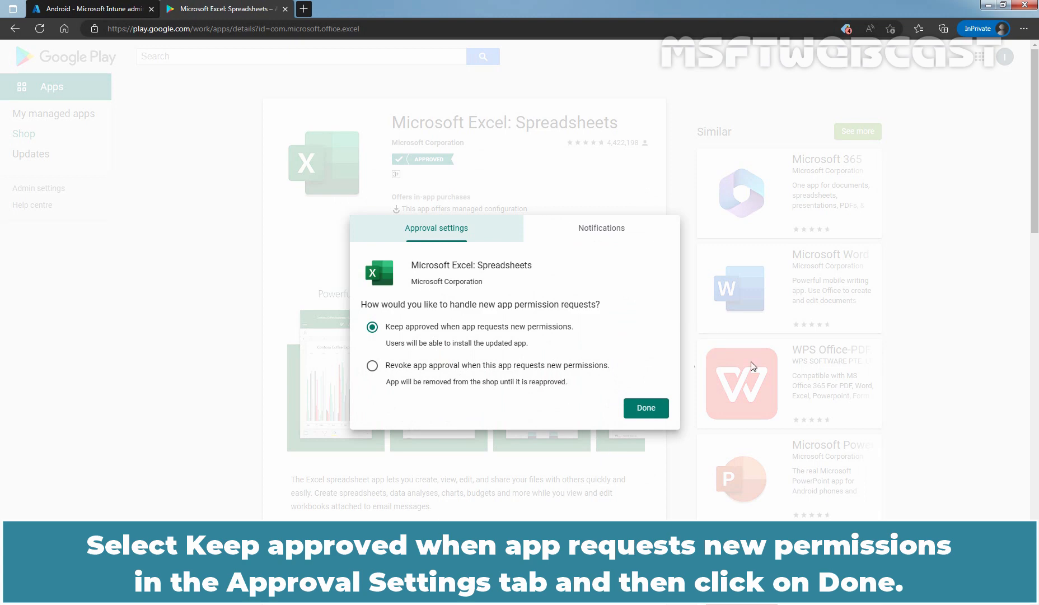
click(644, 408)
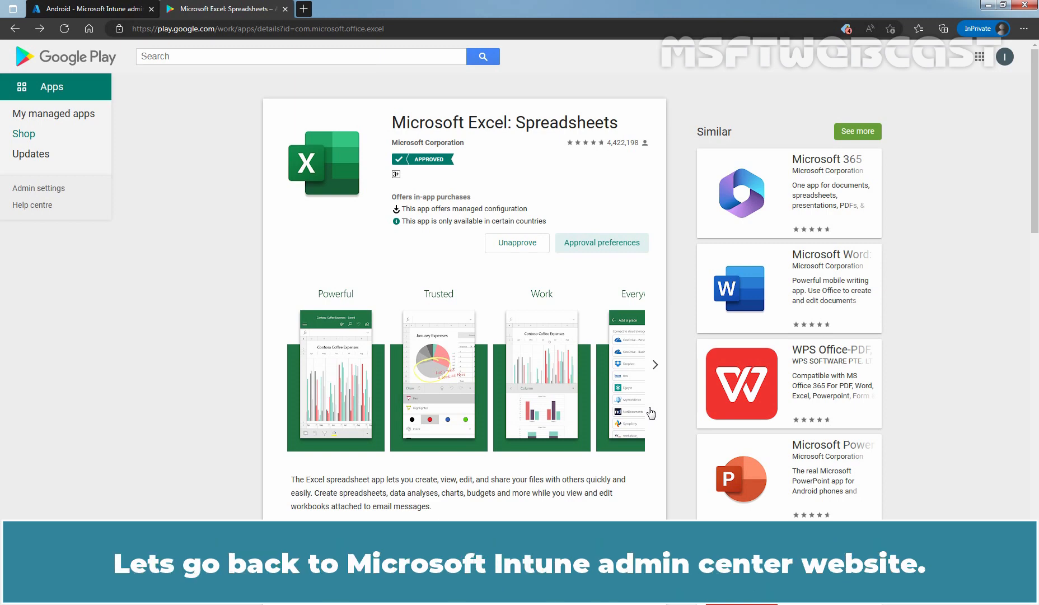
Switch back to the Microsoft Intune admin center tab.
click(89, 9)
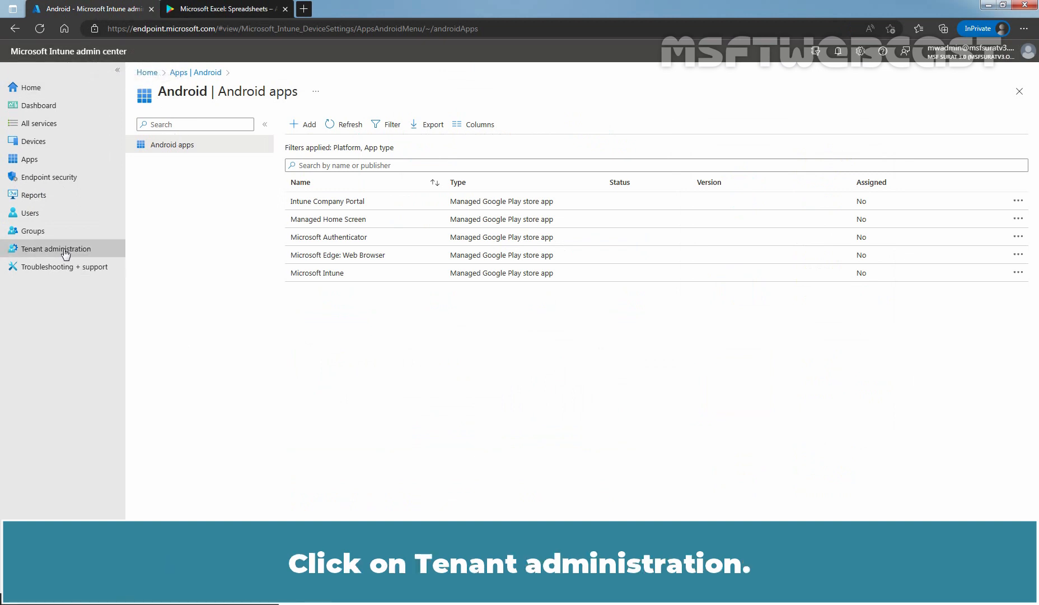
Open the Managed Google Play connector under Tenant administration's Connectors and tokens.
click(57, 248)
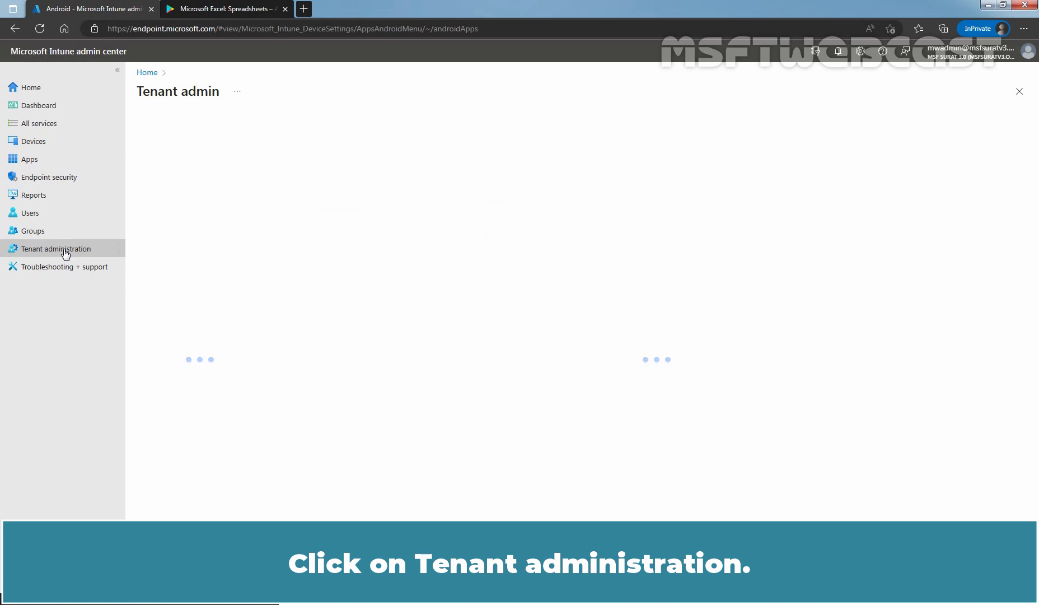
click(56, 248)
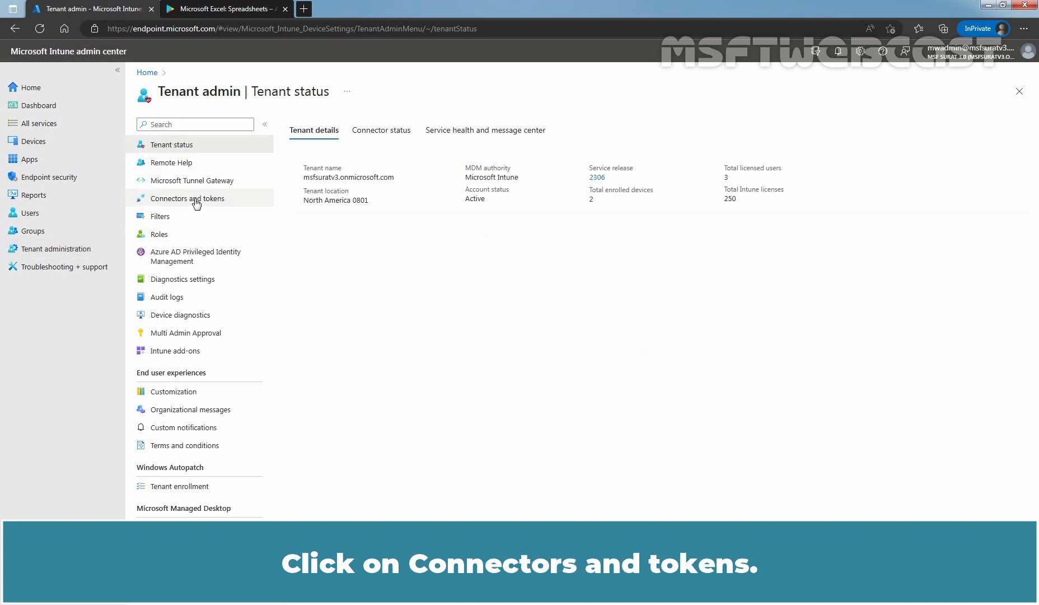
click(191, 197)
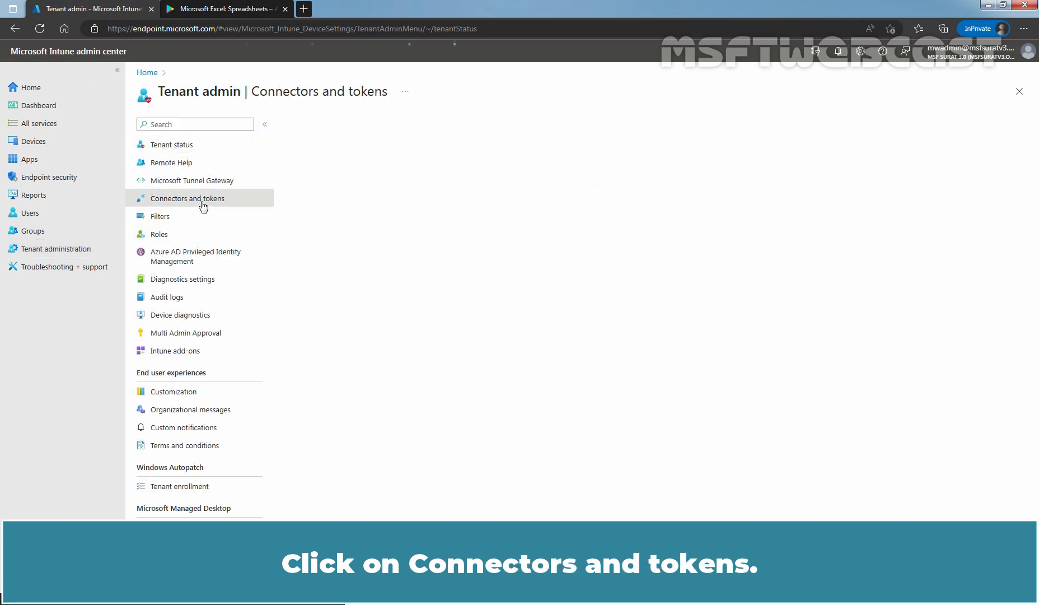
click(189, 197)
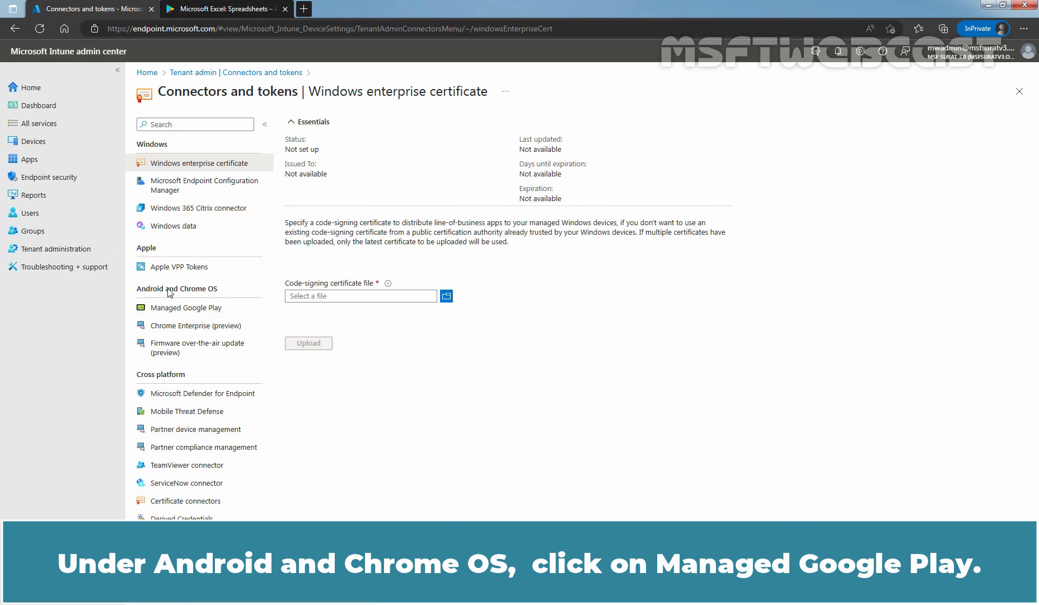
mouse_move(197, 288)
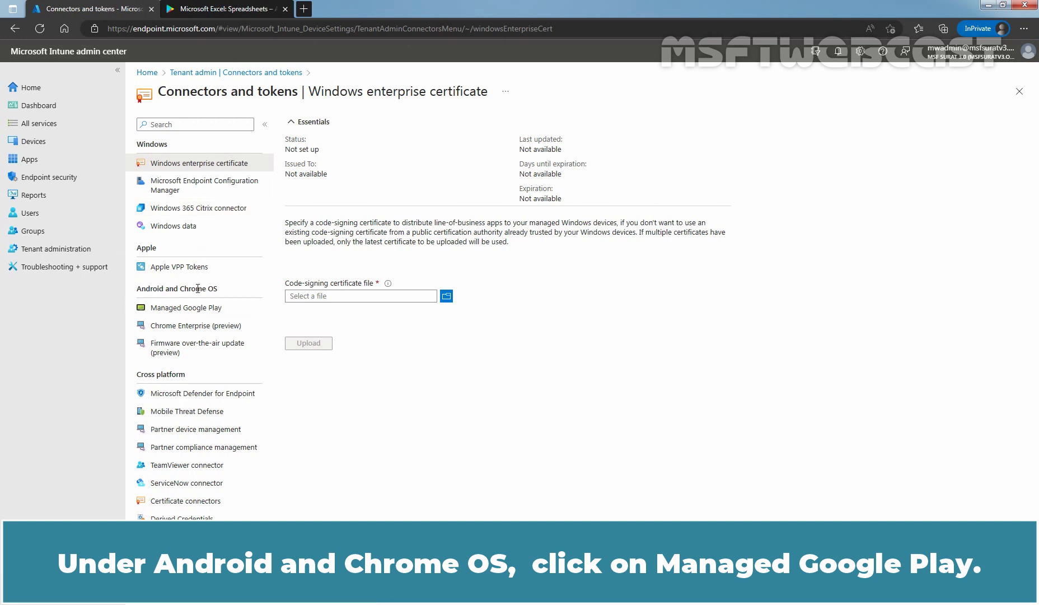
click(187, 306)
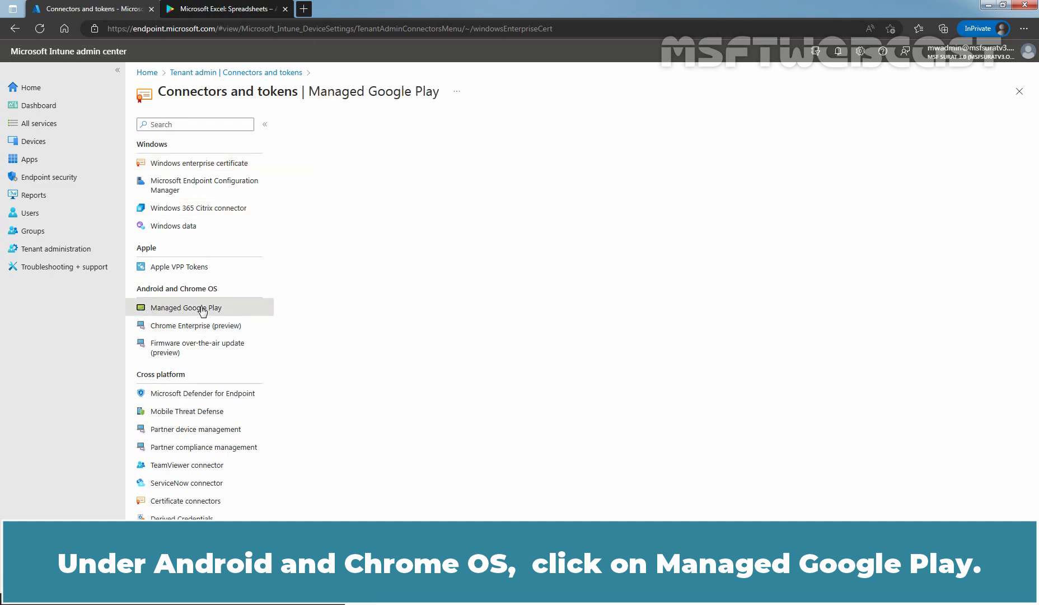
click(188, 307)
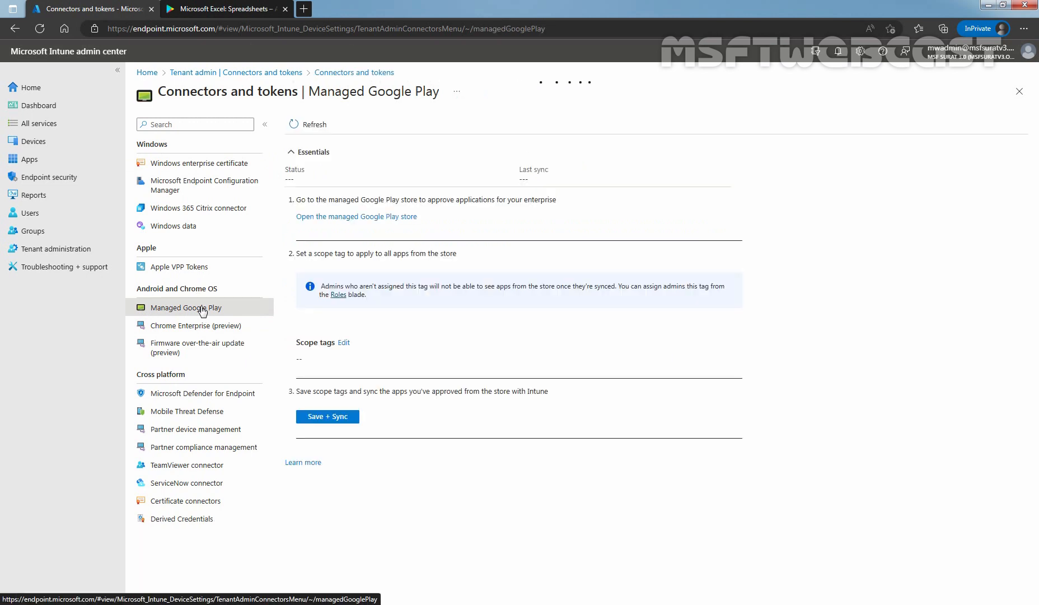
Save and sync Managed Google Play, then refresh to show the 10:58:49 PM sync.
click(327, 416)
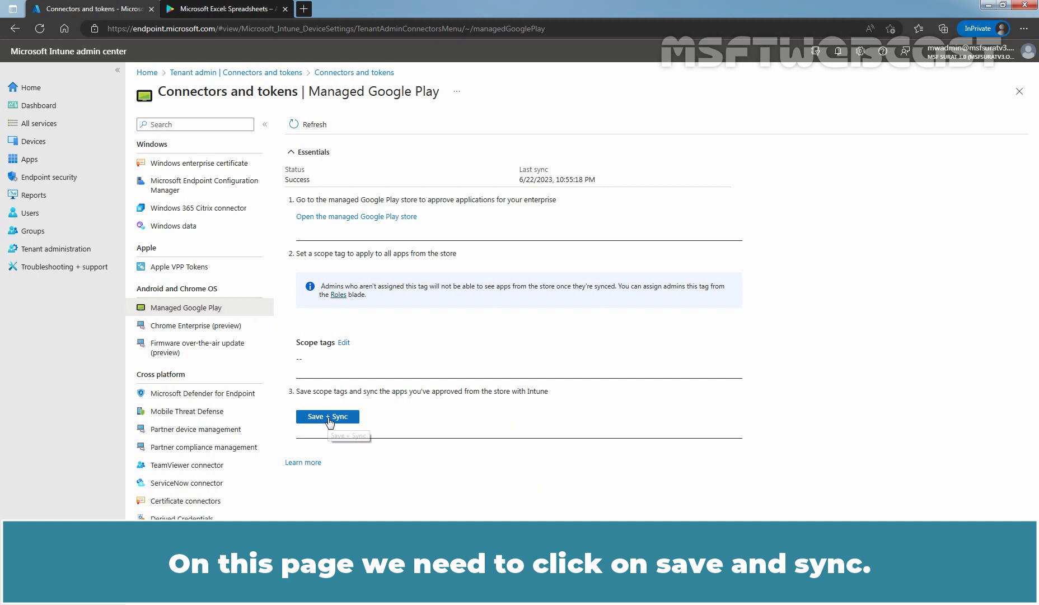
click(327, 415)
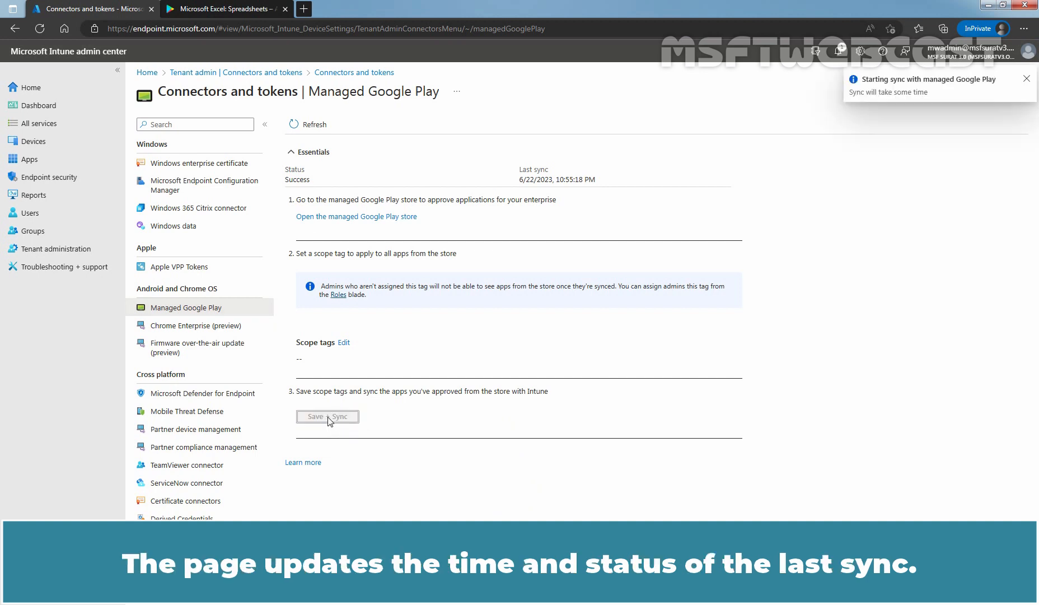
click(1027, 78)
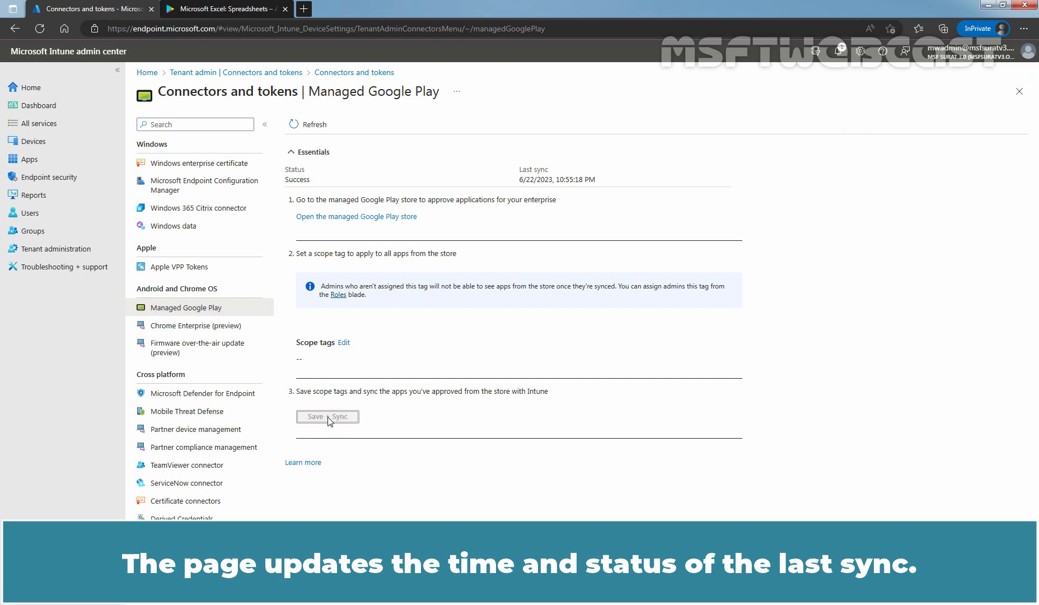
click(327, 417)
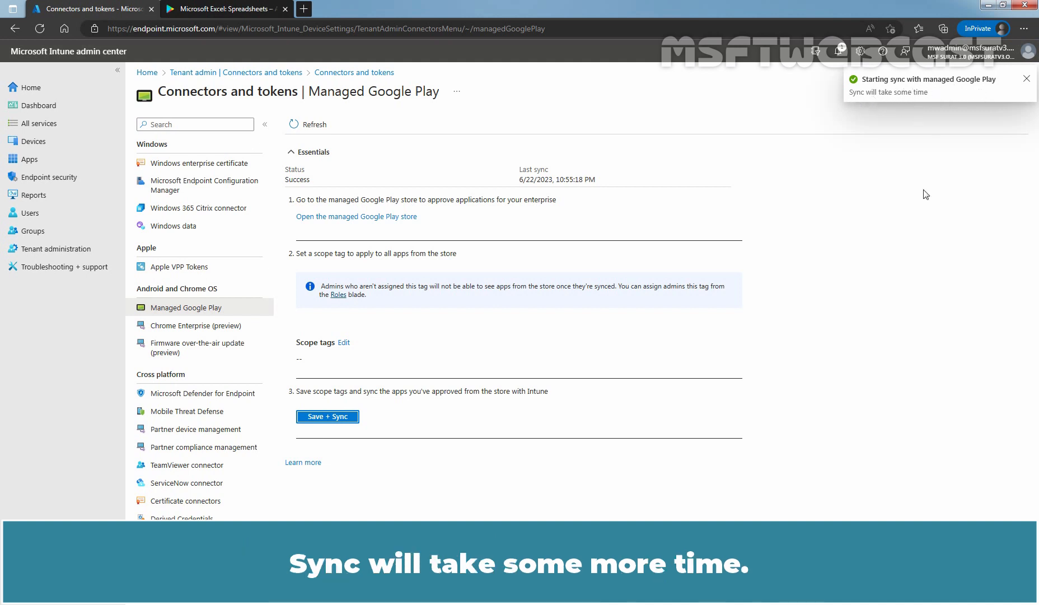
mouse_move(313, 128)
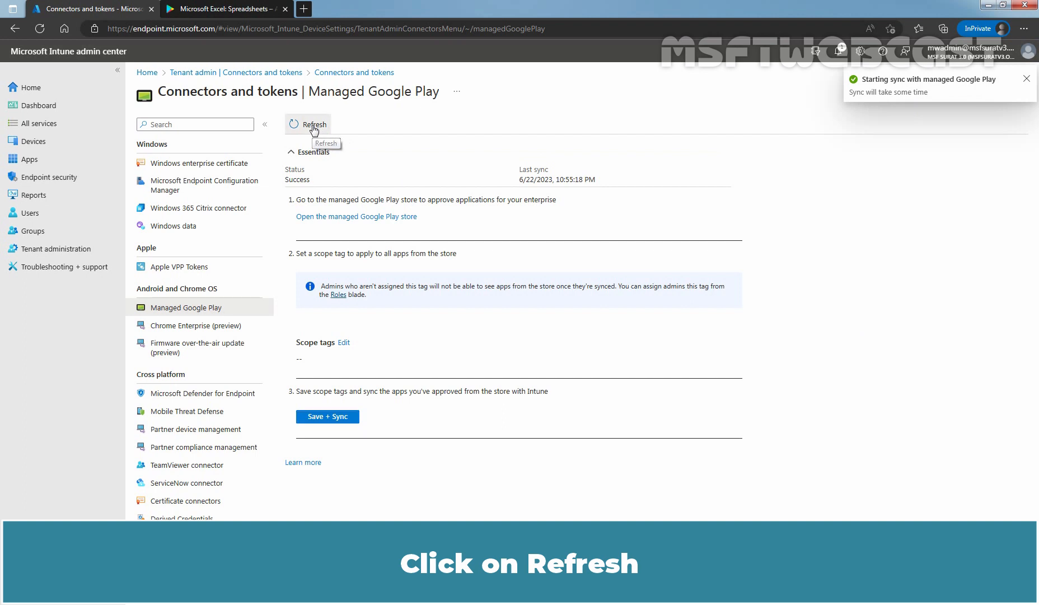
click(308, 124)
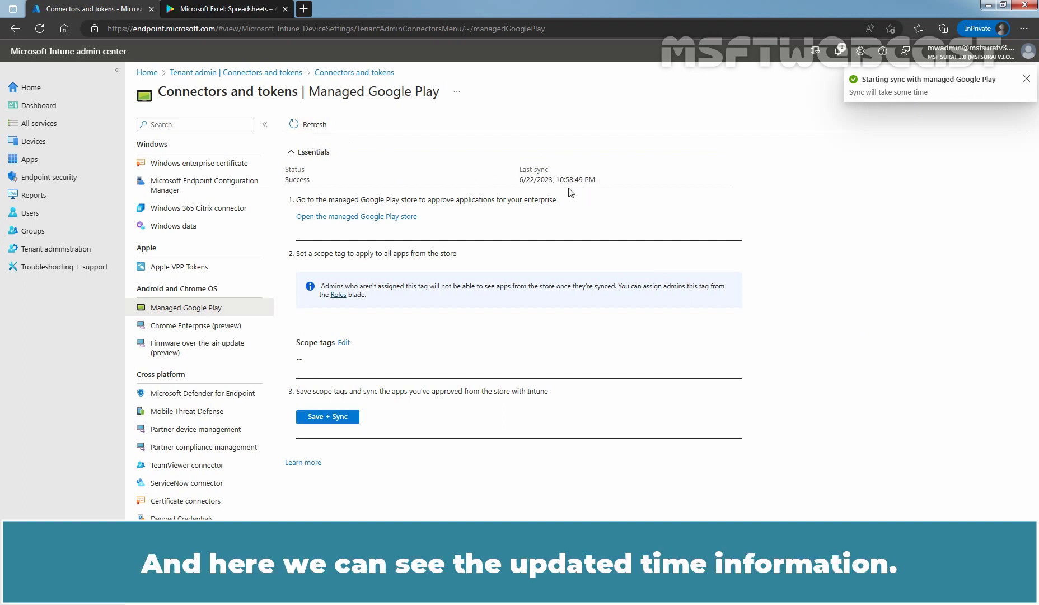
click(1027, 79)
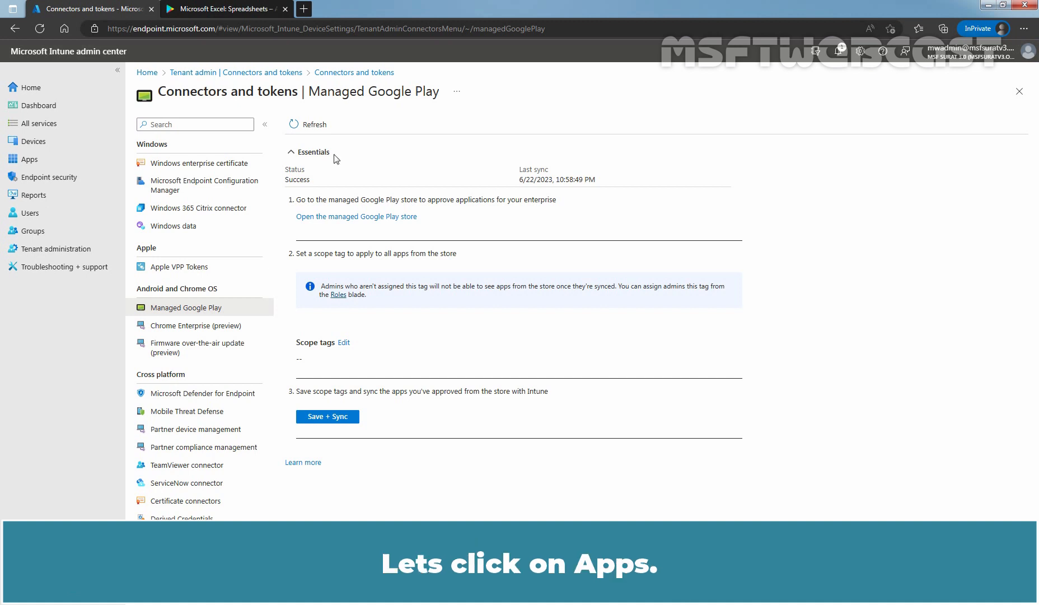
Go to Apps and select Android under By platform.
click(30, 159)
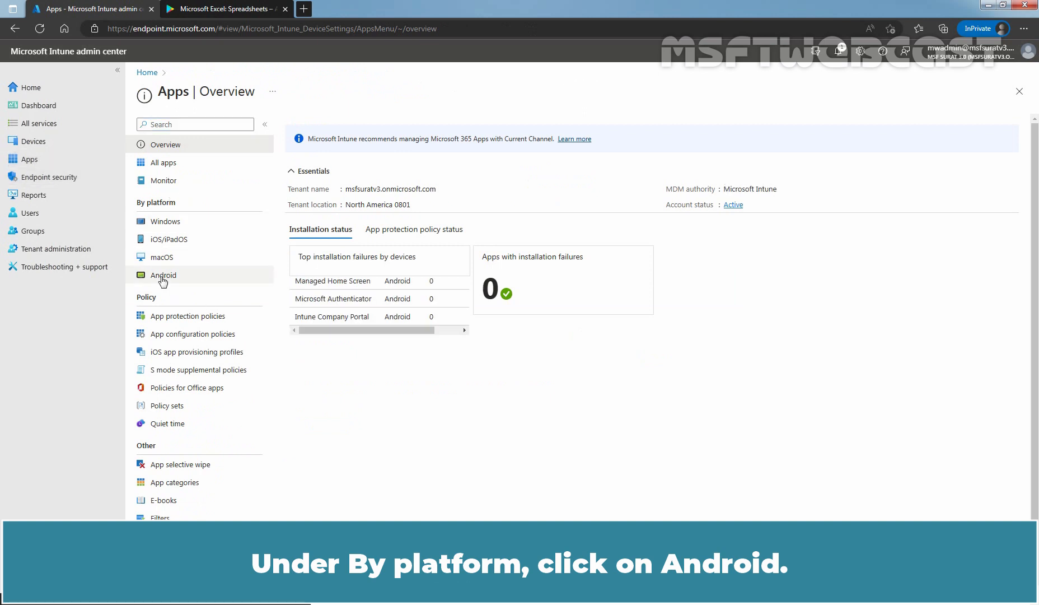
click(163, 274)
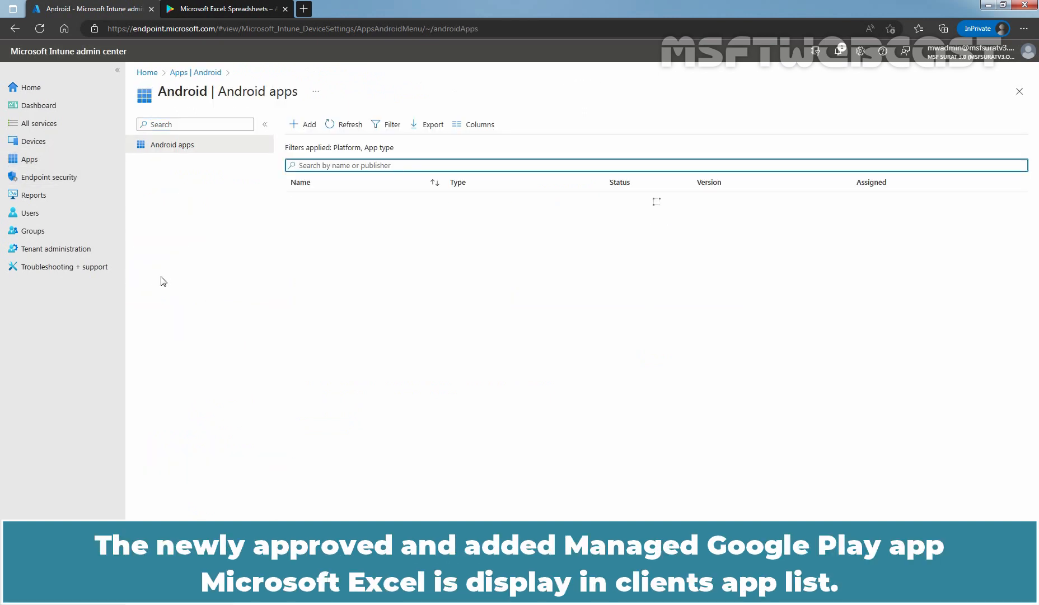